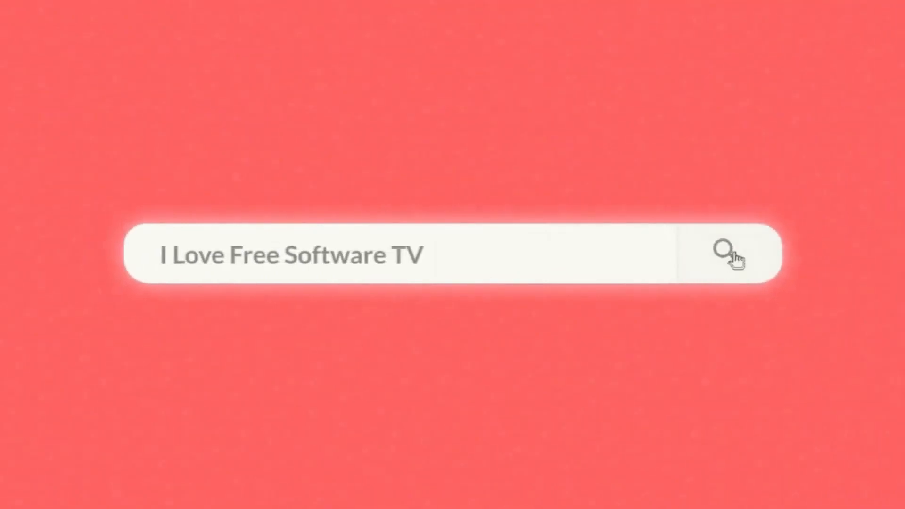
Scroll the WhatsApp proxy README down to the proxy container docker build command.
{"action": "left_click", "coordinate": [726, 254]}
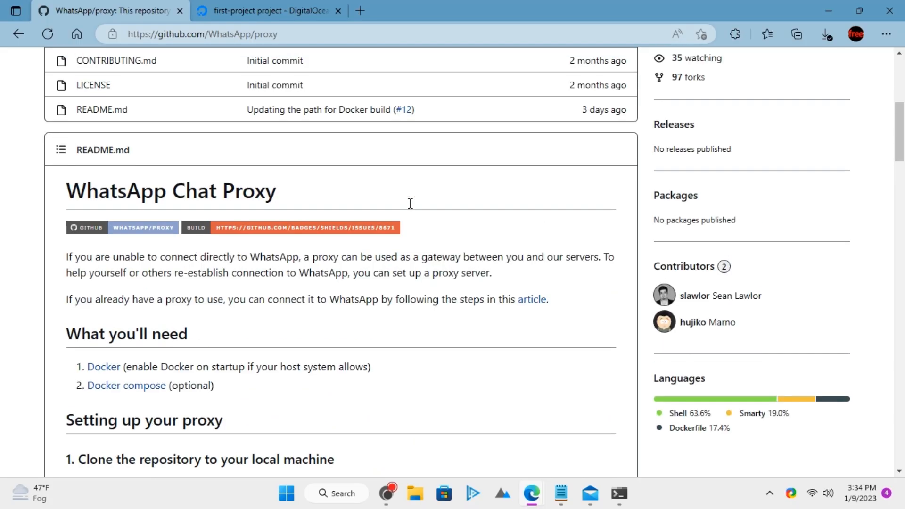
{"action": "mouse_move", "coordinate": [411, 208]}
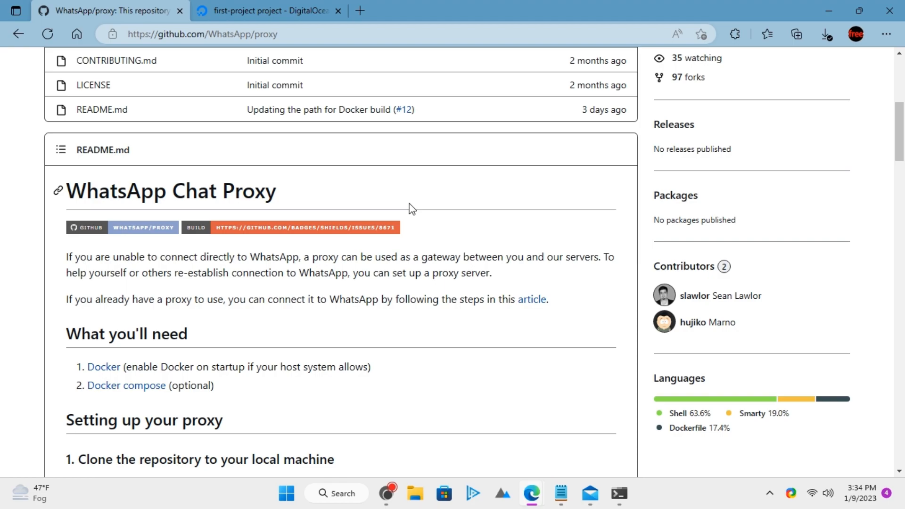
{"action": "mouse_move", "coordinate": [311, 126]}
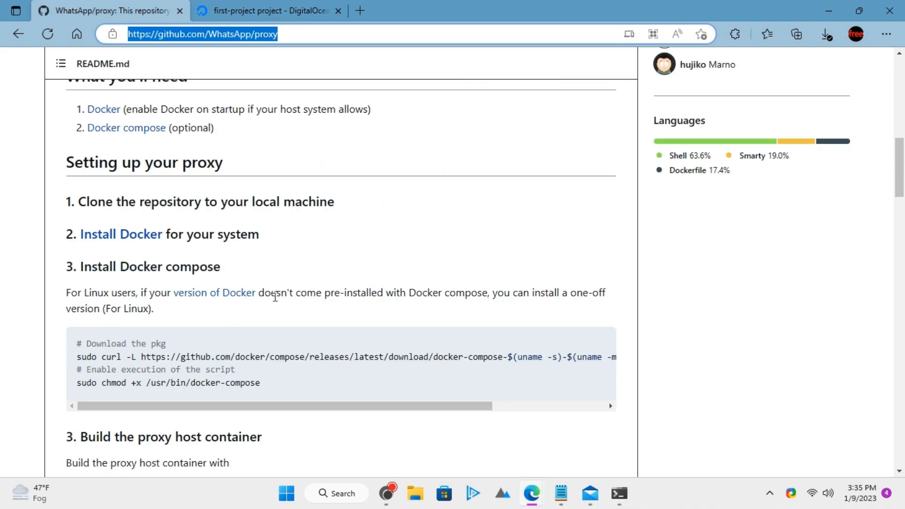
{"action": "scroll", "scroll_direction": "down", "scroll_amount": 3}
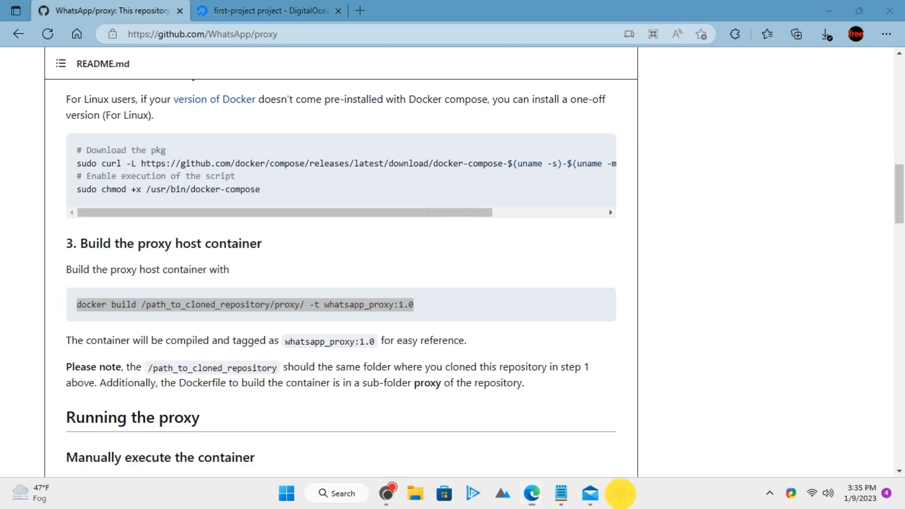
Run the docker build for the proxy image in the Ubuntu server's terminal session.
{"action": "left_click", "coordinate": [618, 494]}
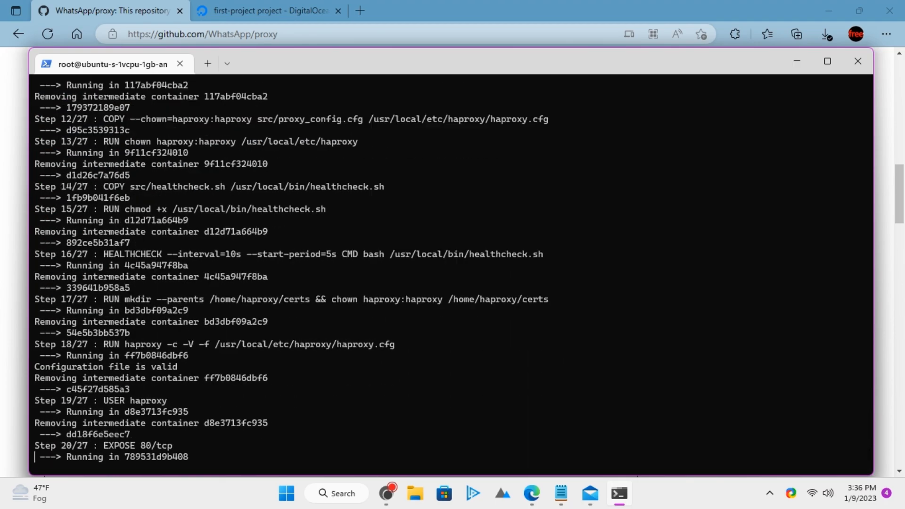
{"action": "scroll", "scroll_direction": "down", "scroll_amount": 3}
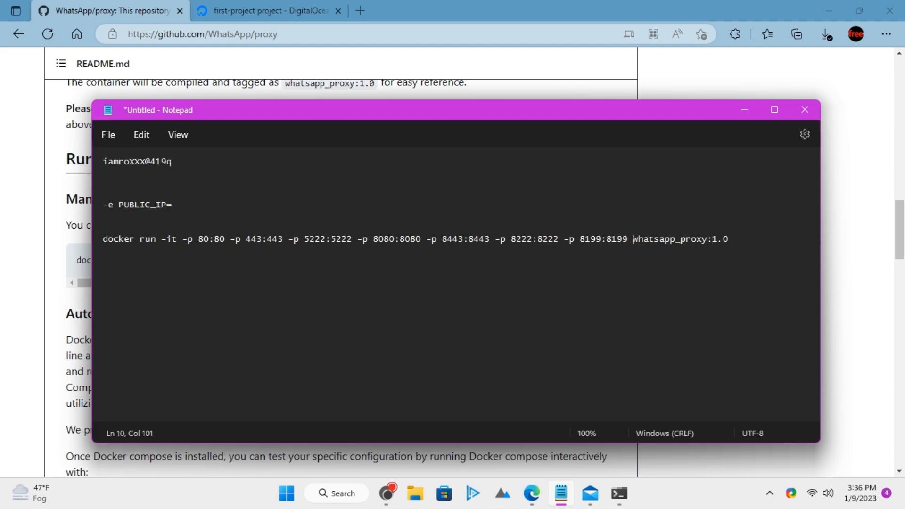
Add PUBLIC_IP=147.182.238.174 from DigitalOcean to the Notepad docker run command and copy it.
{"action": "left_click", "coordinate": [804, 110]}
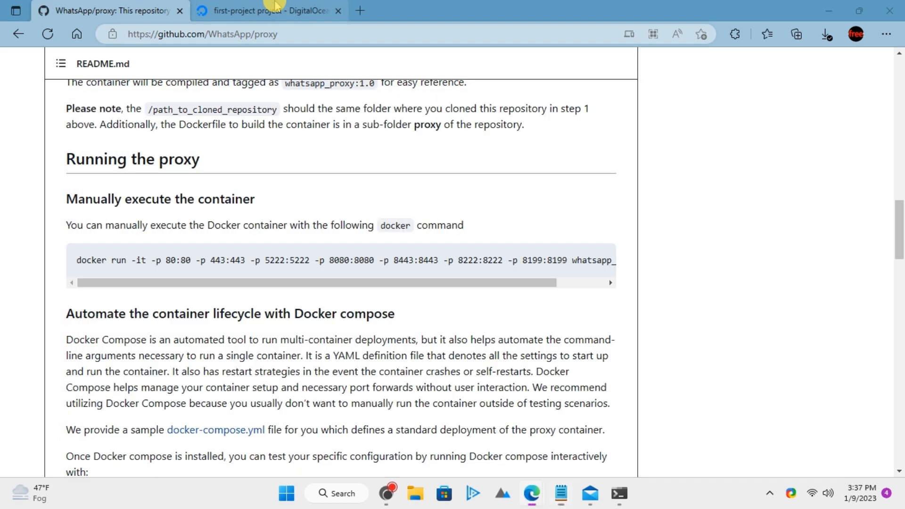
{"action": "left_click", "coordinate": [262, 10]}
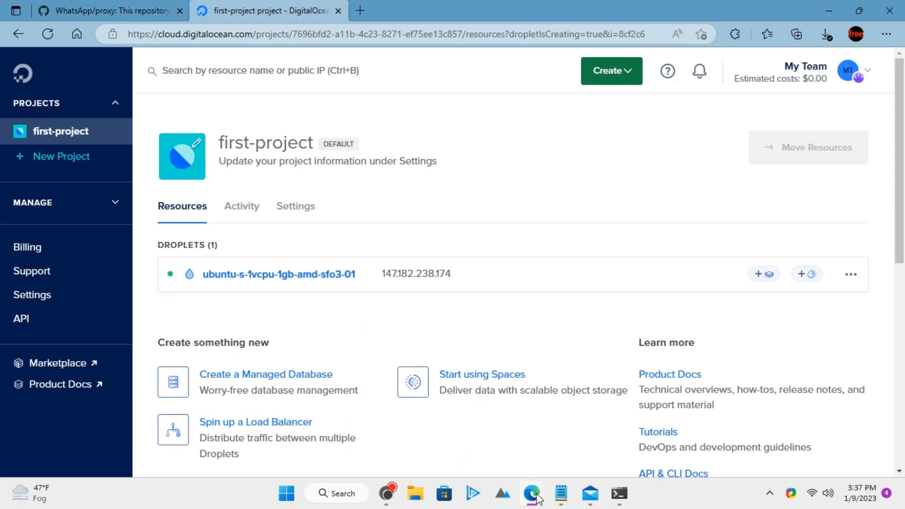
{"action": "left_click", "coordinate": [559, 493]}
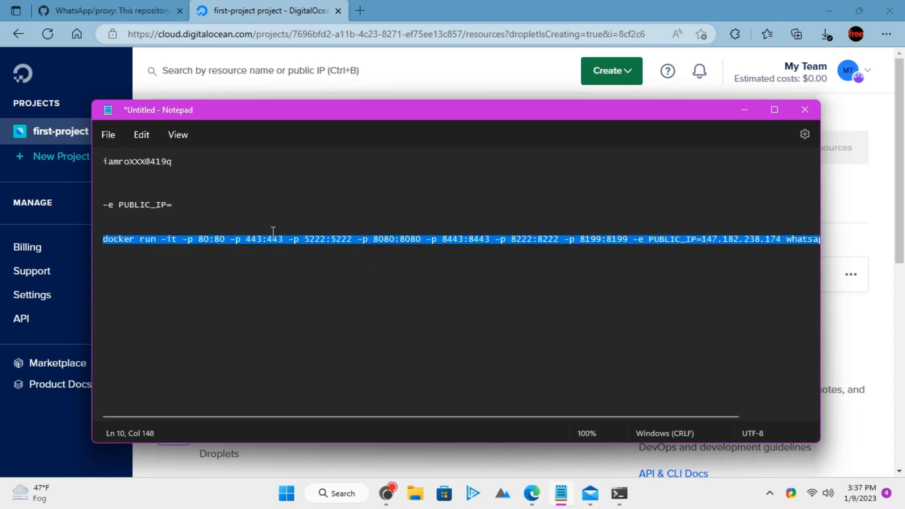
{"action": "right_click", "coordinate": [272, 239]}
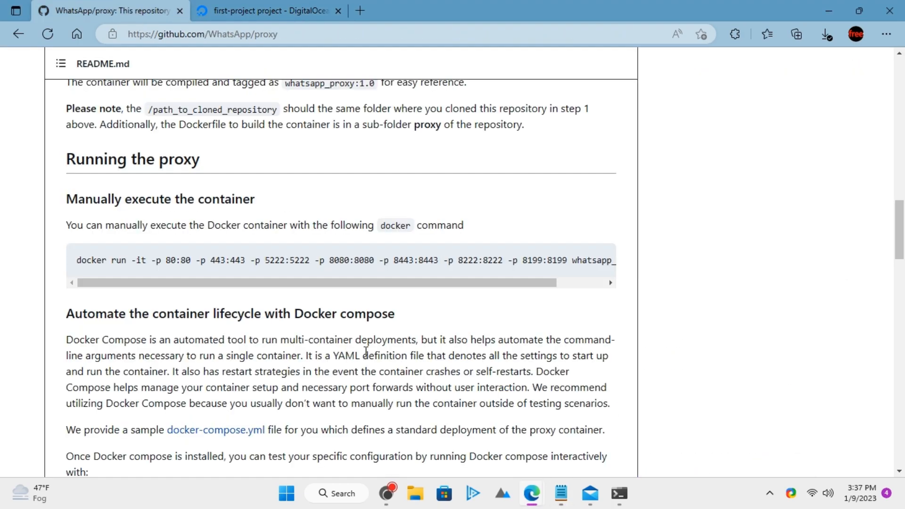
{"action": "left_click", "coordinate": [618, 494]}
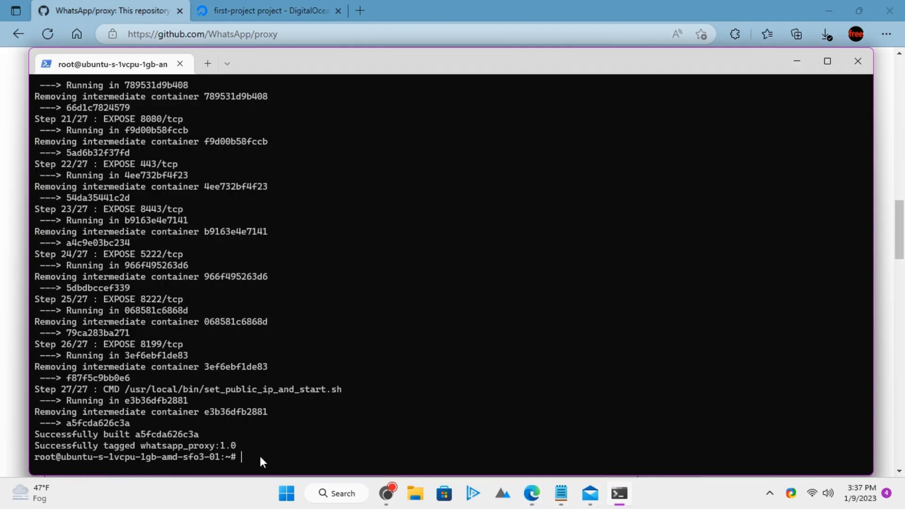
Run the proxy container publishing ports 80, 443, 5222, 8080, 8443 and 8222.
{"action": "type", "text": "docker run -it -p 80:80 -p 443:443 -p 5222:5222 -p 8080:8080 -p 8443:8443 -p 8222:8222 -p 8199:8199 -e PUBLIC_IP=147.182.238.174 whatsapp_proxy:1.0"}
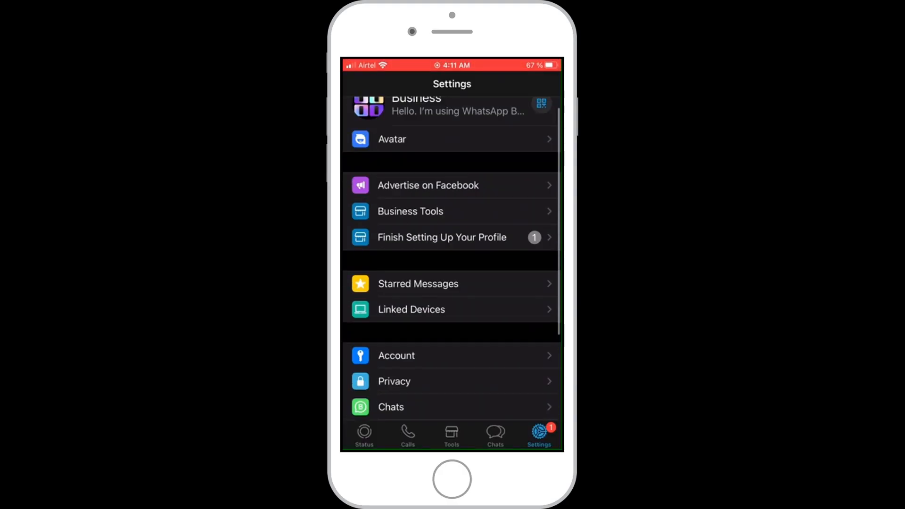
Navigate WhatsApp Settings to Storage and Data, then its Proxy screen.
{"action": "scroll", "scroll_direction": "down", "scroll_amount": 3}
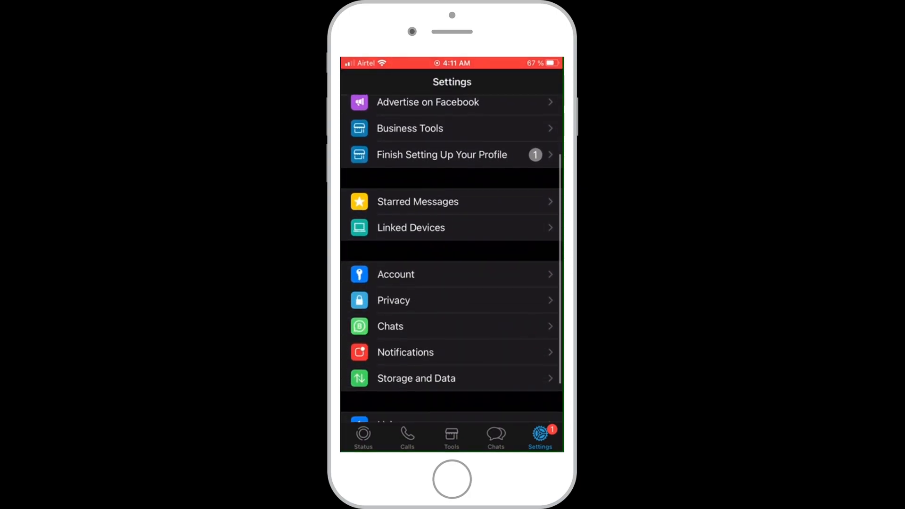
{"action": "left_click", "coordinate": [416, 378]}
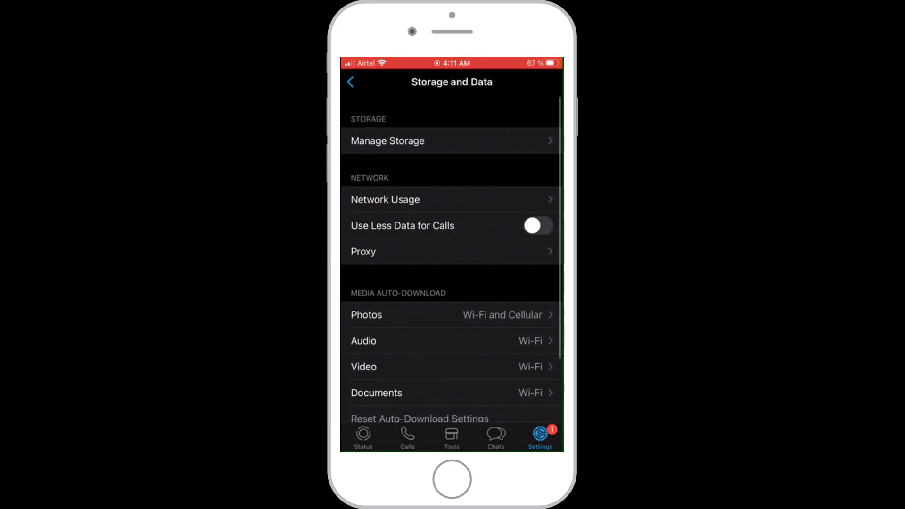
{"action": "left_click", "coordinate": [363, 252]}
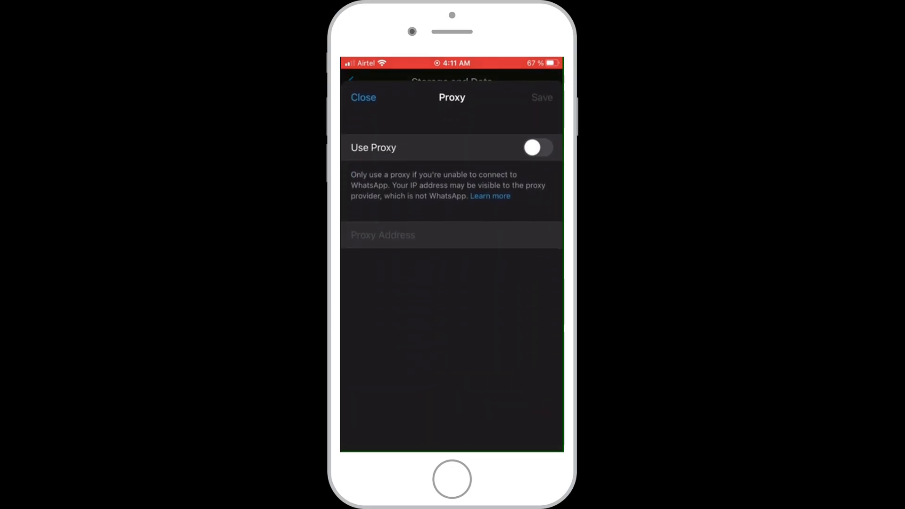
Enable Use Proxy with address 147.182.238.174 and save it.
{"action": "left_click", "coordinate": [537, 147]}
{"action": "type", "text": "147.182.238"}
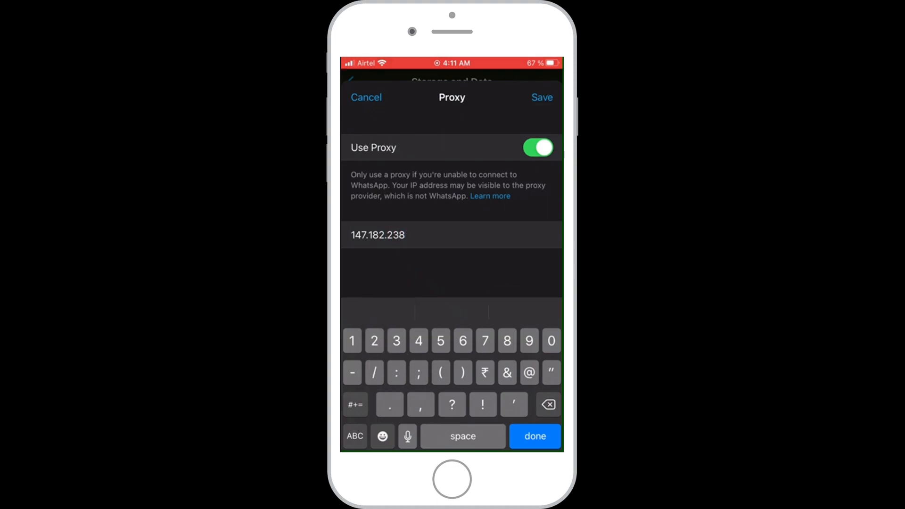
{"action": "left_click", "coordinate": [540, 97]}
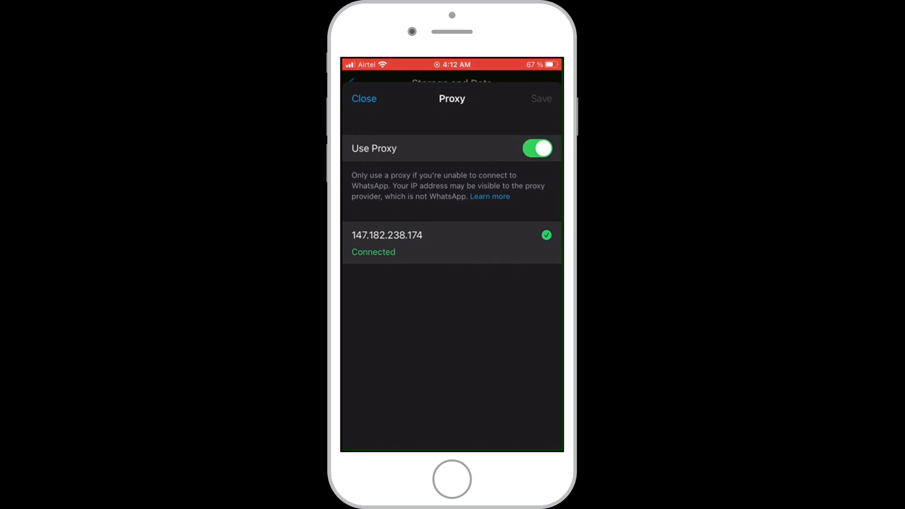
{"action": "left_click", "coordinate": [364, 98]}
{"action": "type", "text": "You are now chatting from"}
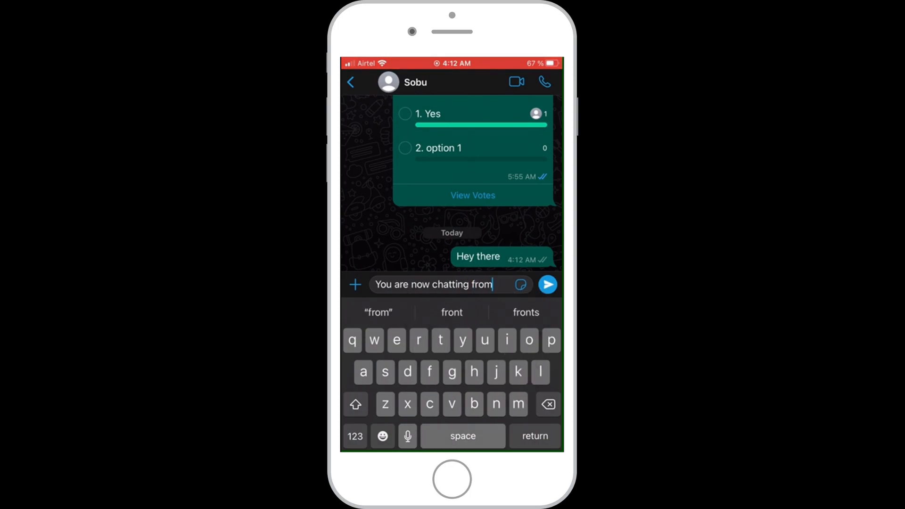
Finish typing 'WhatsApp server' in the chat draft message.
{"action": "type", "text": "WhatsApp s"}
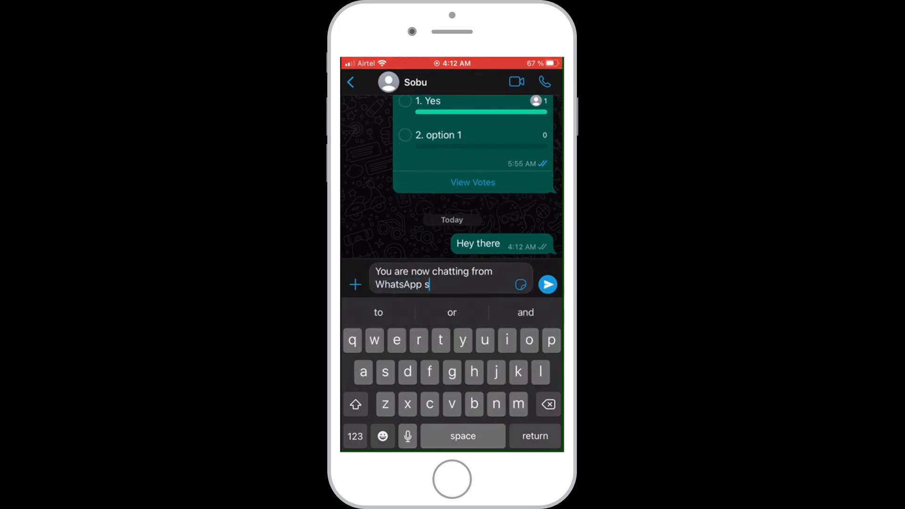
{"action": "type", "text": "erver"}
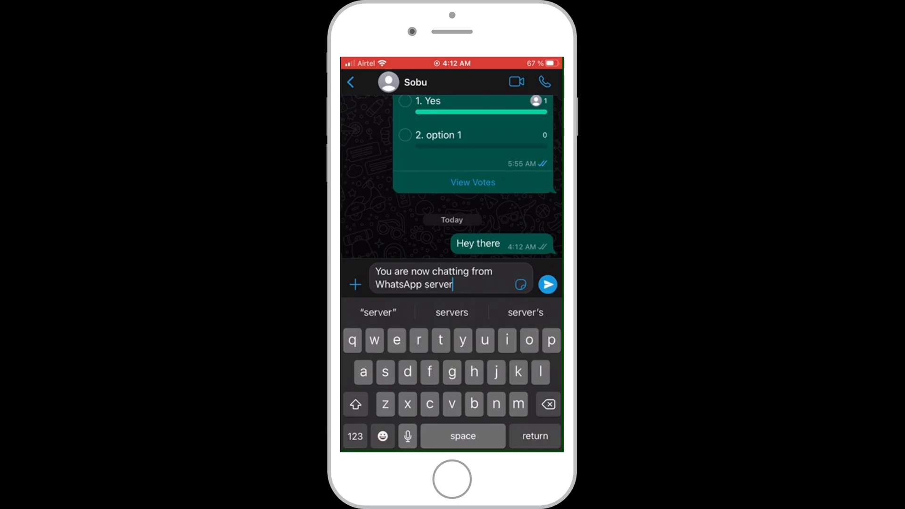